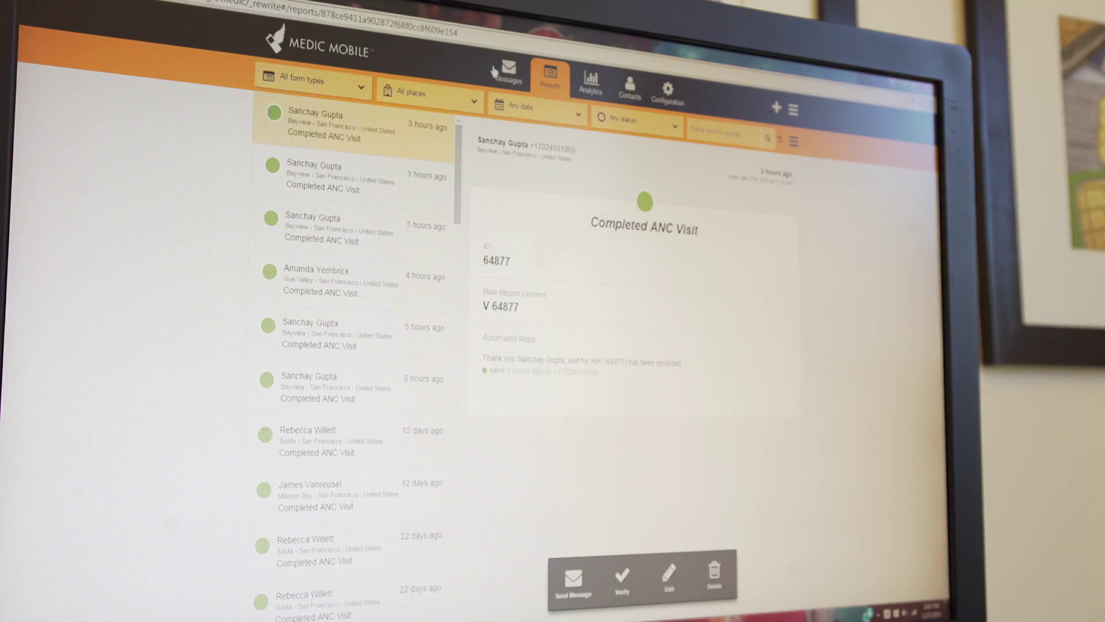
Switch from the Completed ANC Visit reports to the Antenatal Care analytics dashboard.
left_click(506, 73)
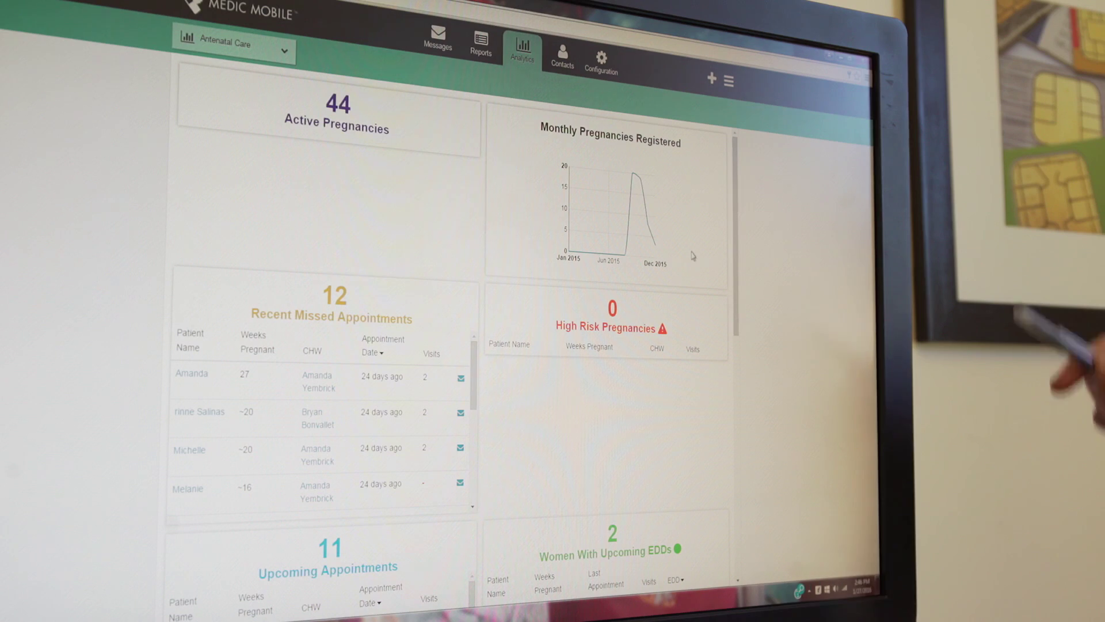
scroll("down", 3)
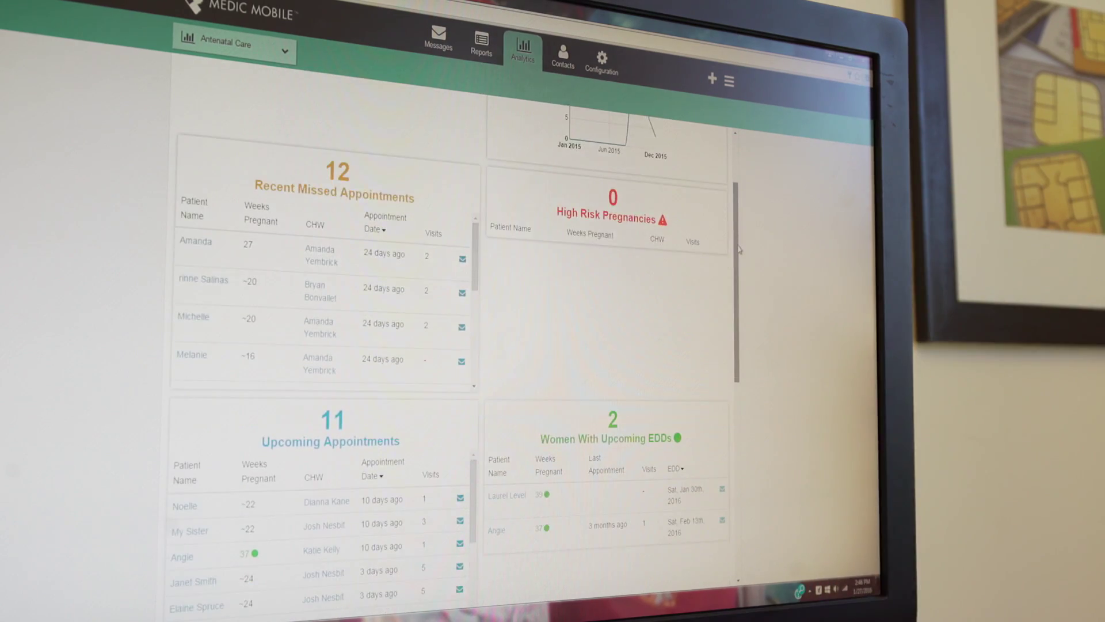